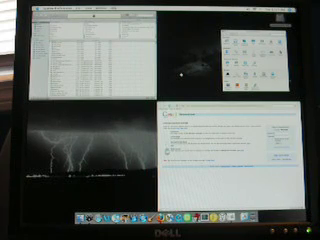
Switch applications with Cmd+Tab to bring the Finder folder window forward
key("cmd+tab")
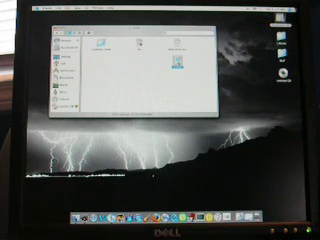
Show the contextual menu of actions for the file in the Finder window
right_click(185, 70)
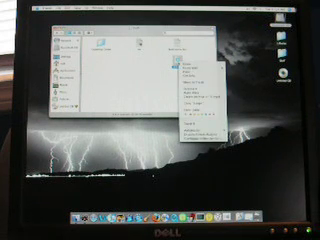